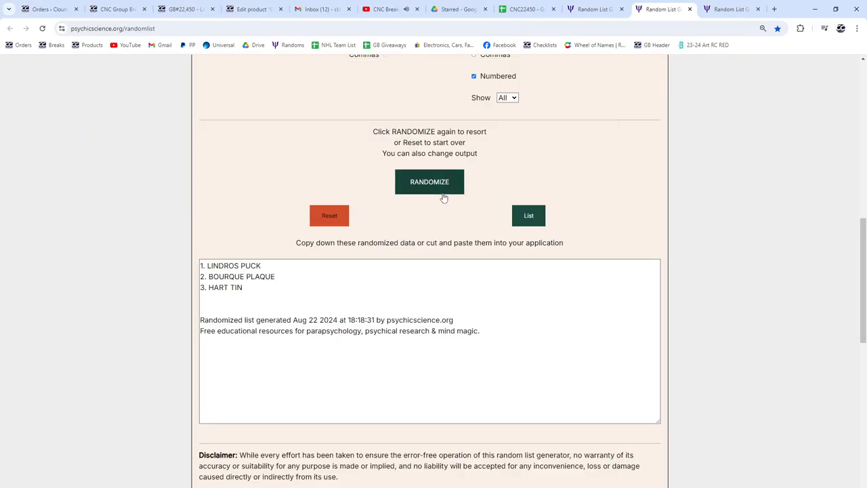
Reshuffle the prize list and bring the new order, Bourque Plaque first, into the CNC22450 sheet
{"action": "left_click", "coordinate": [429, 181]}
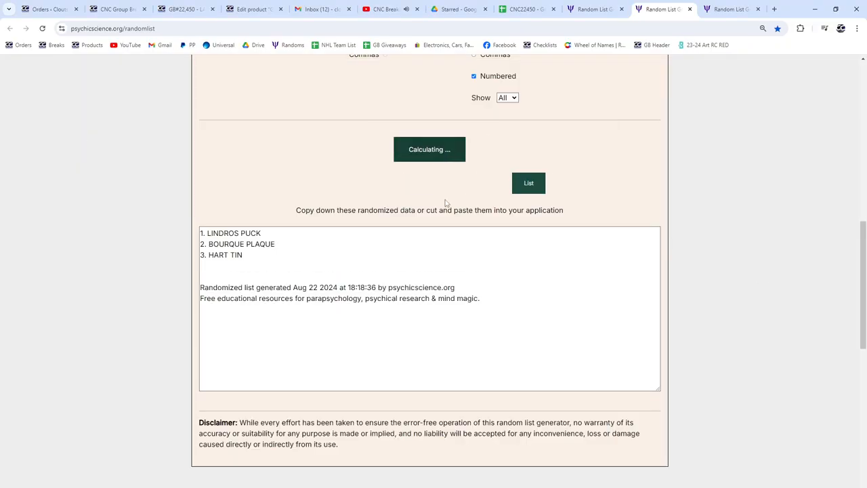
{"action": "left_click", "coordinate": [429, 149]}
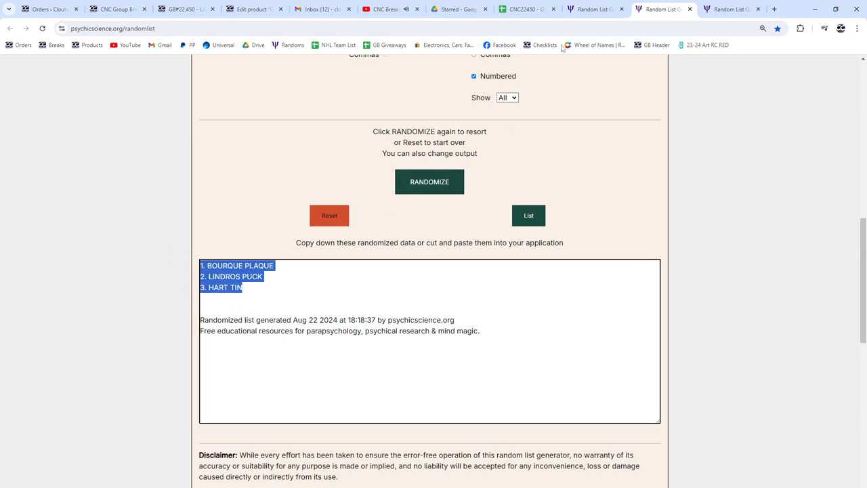
{"action": "left_click", "coordinate": [525, 9]}
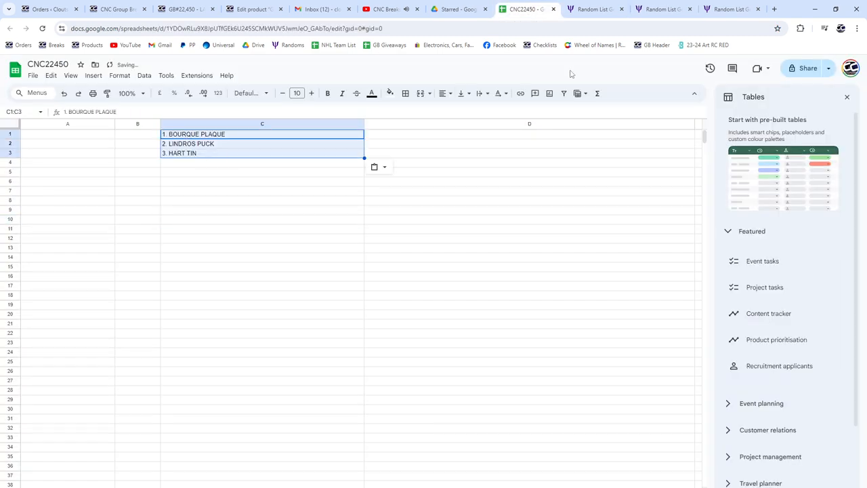
Reshuffle the name-and-spot list and return to the CNC22450 spreadsheet
{"action": "left_click", "coordinate": [594, 9]}
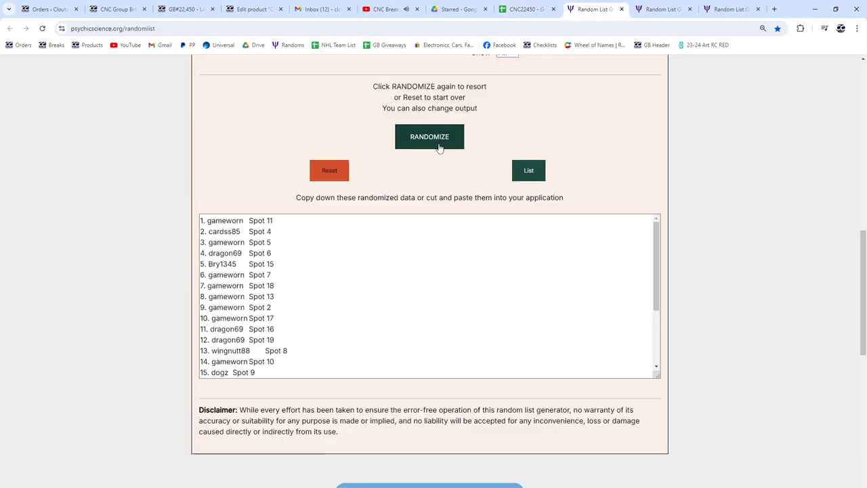
{"action": "left_click", "coordinate": [430, 136]}
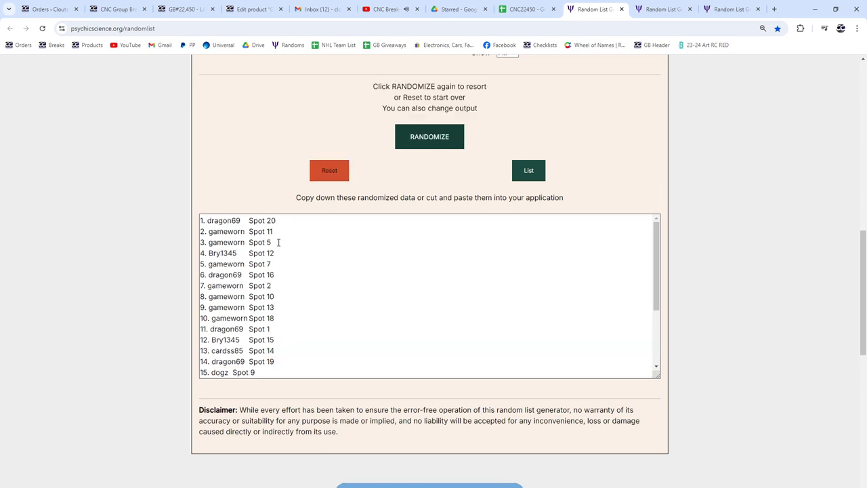
{"action": "left_click", "coordinate": [521, 9]}
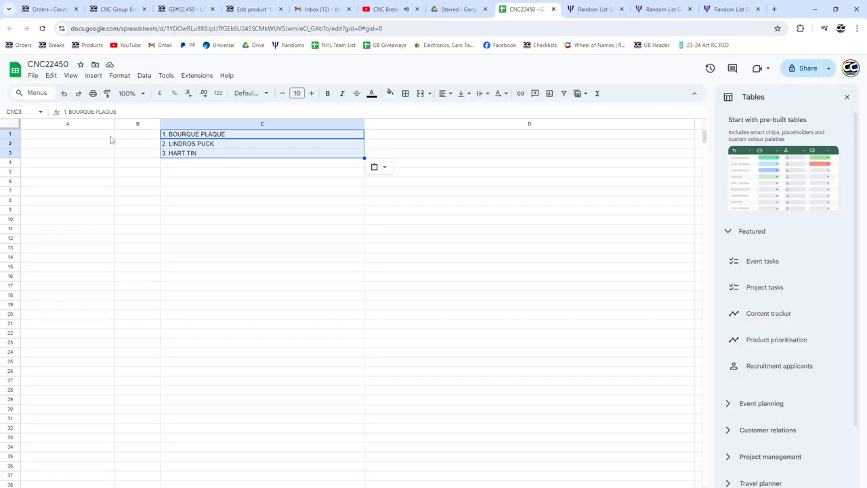